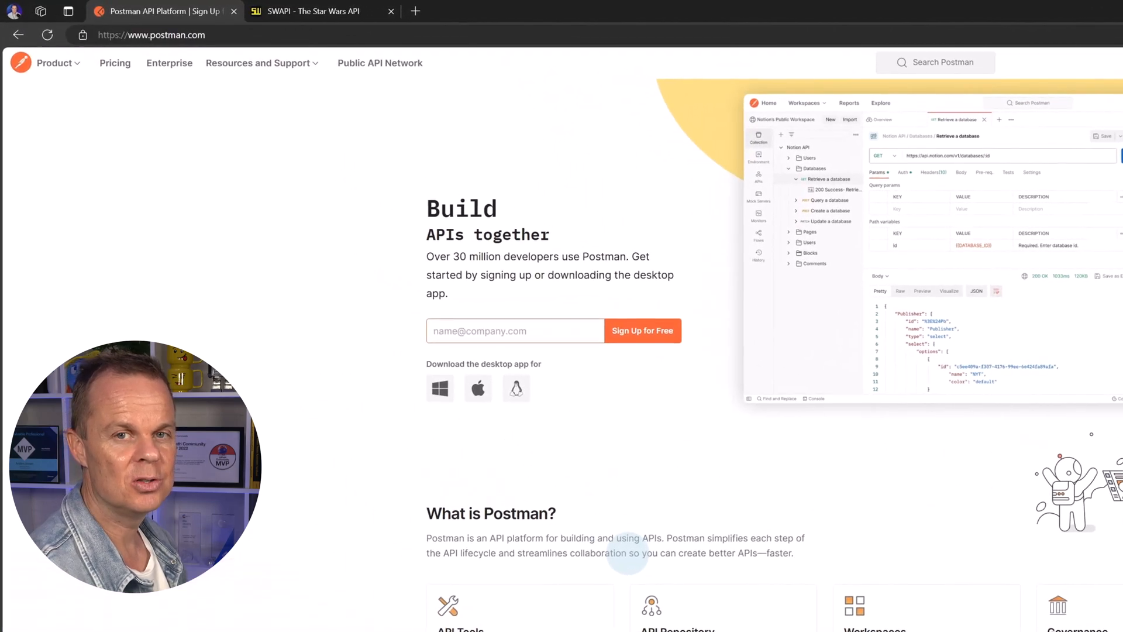
# Download Postman-win64-Setup.exe from the Product > Download Postman page on postman.com
pyautogui.click(150, 34)
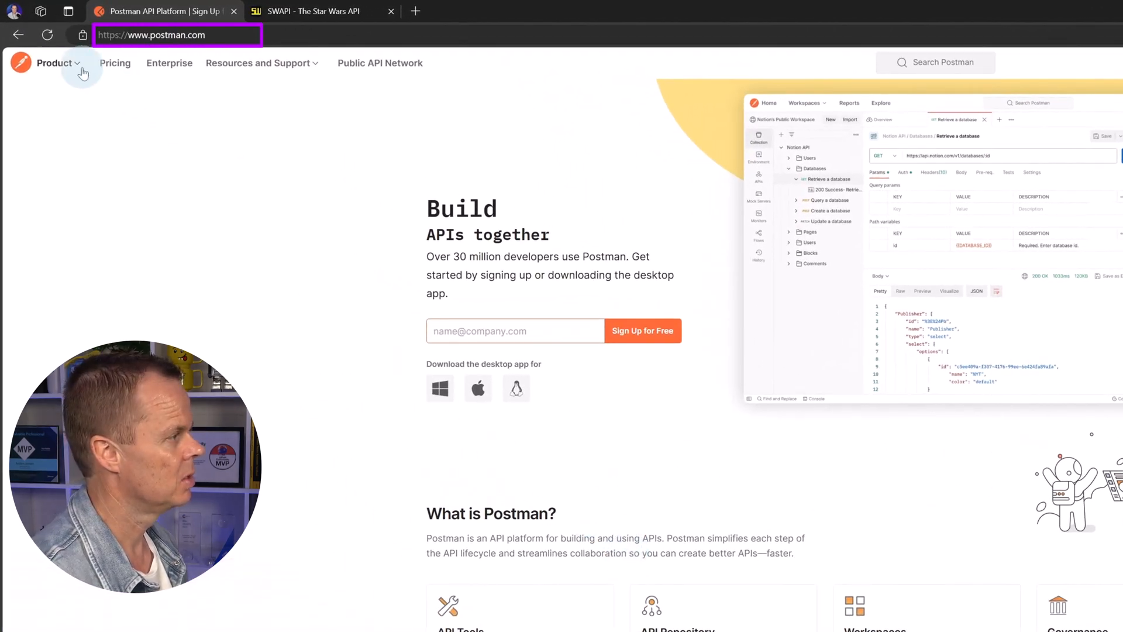
pyautogui.click(55, 63)
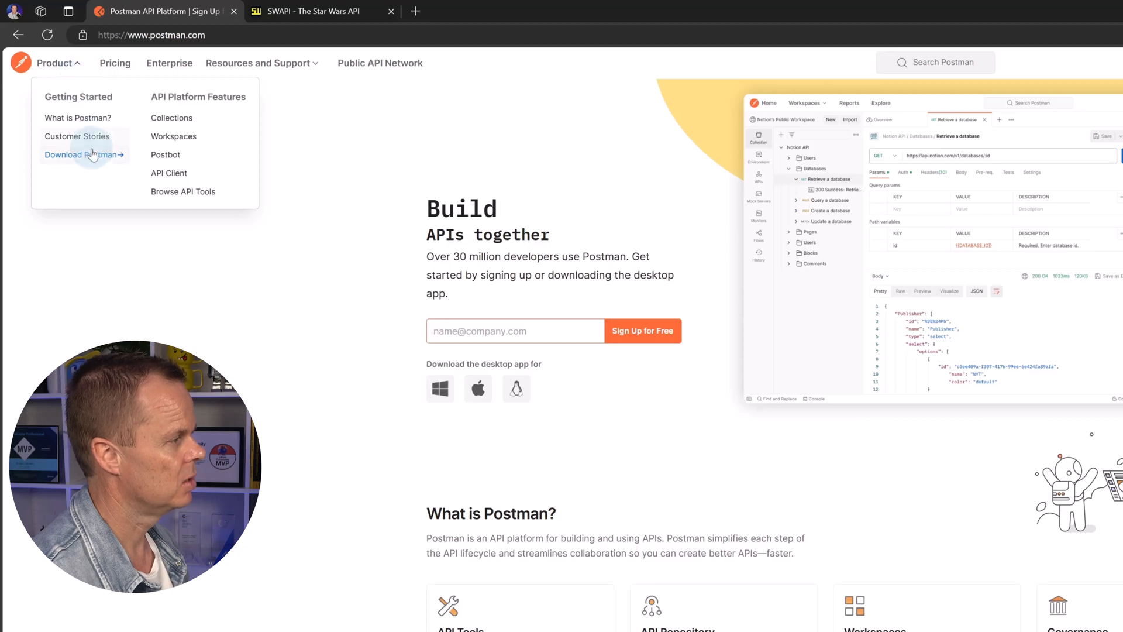
pyautogui.click(81, 154)
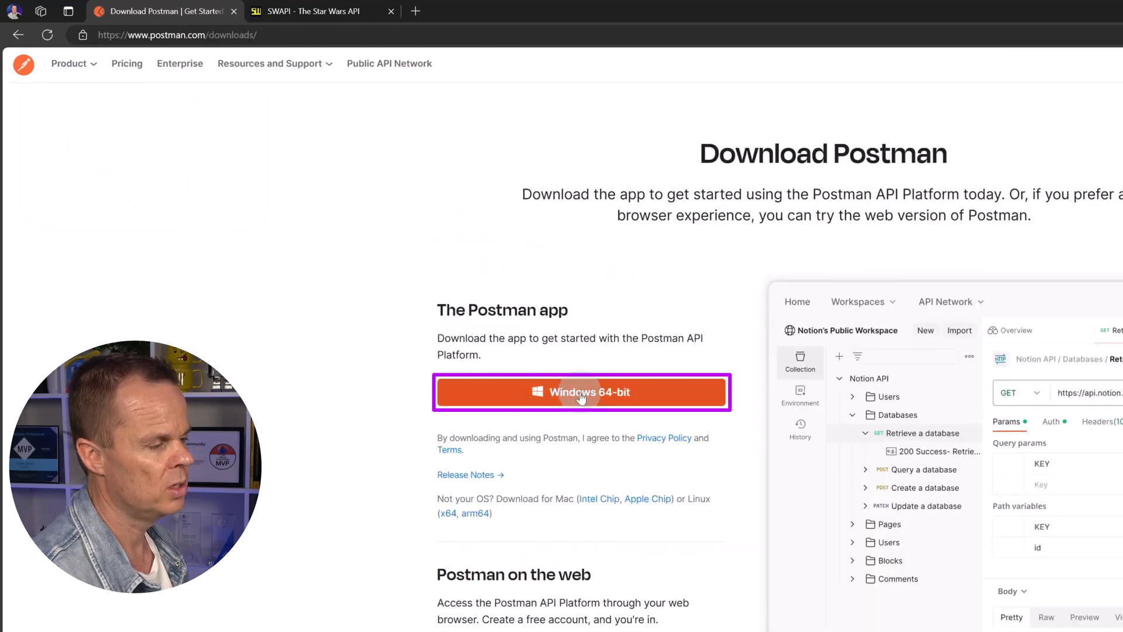
pyautogui.click(581, 392)
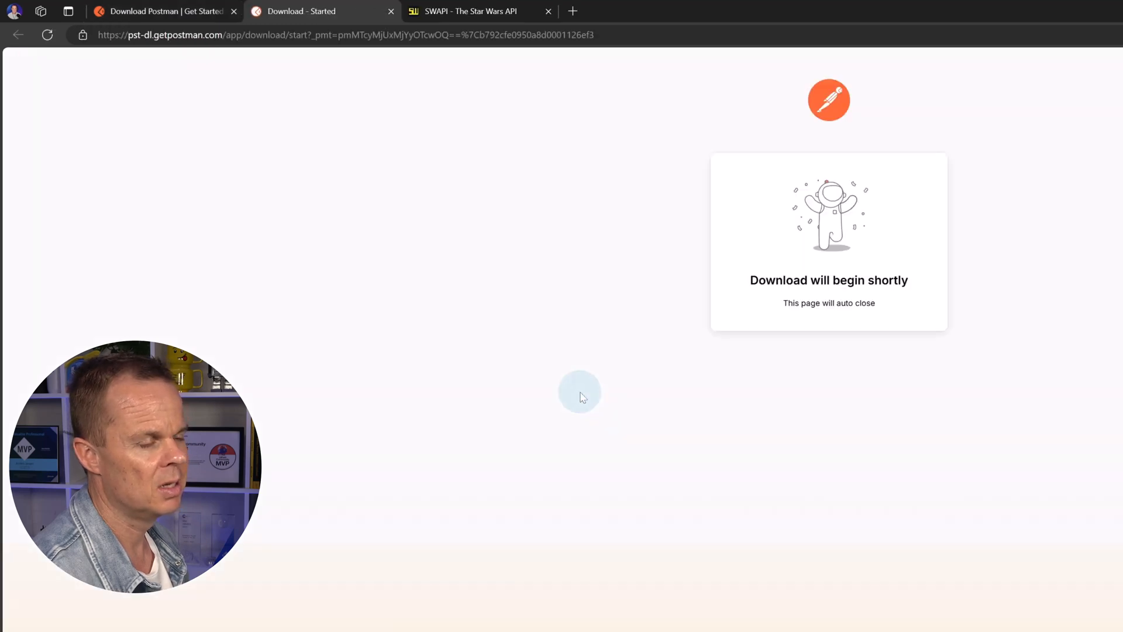
pyautogui.click(1022, 33)
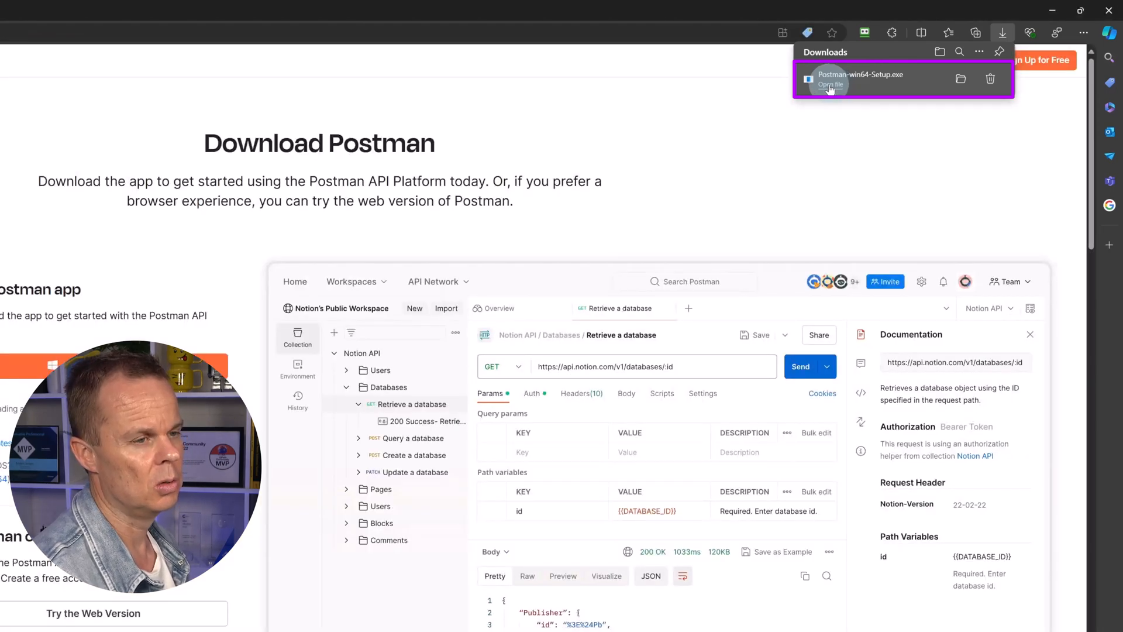
# Run the downloaded Postman-win64-Setup.exe from the Downloads flyout
pyautogui.scroll(-3)
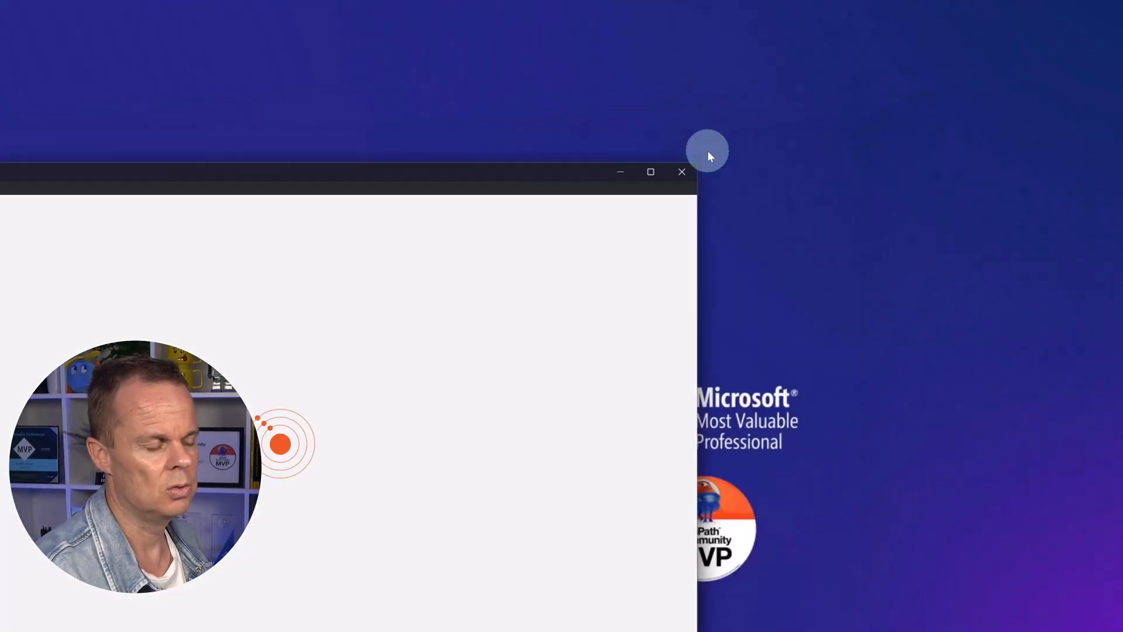
# Complete sign-in and allow the site to launch the Postman desktop app
pyautogui.click(650, 172)
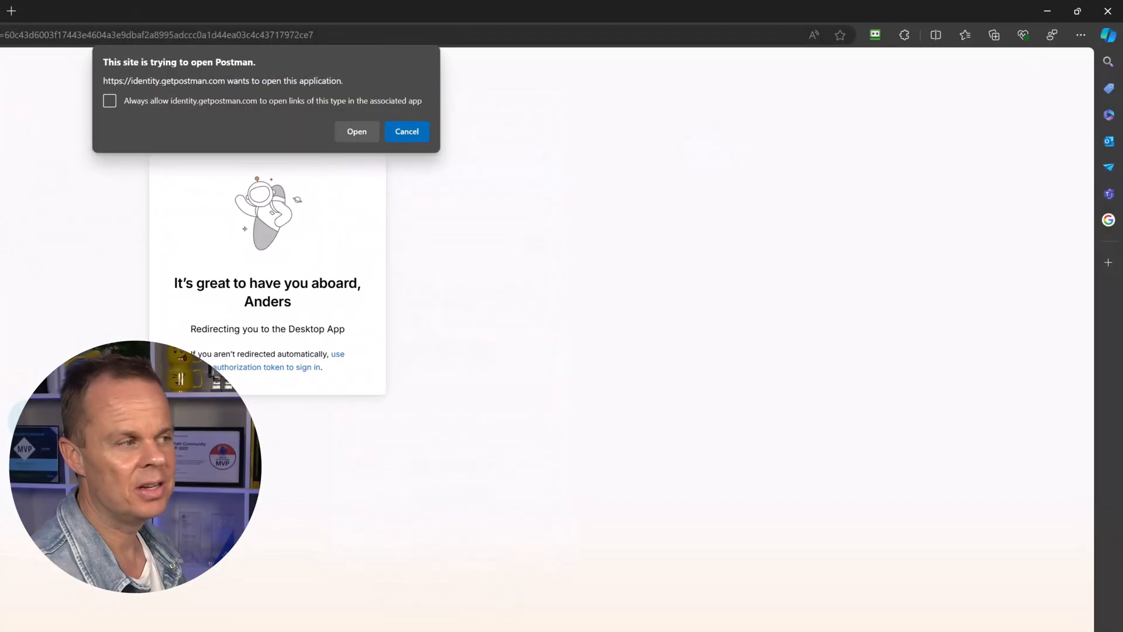
pyautogui.click(355, 131)
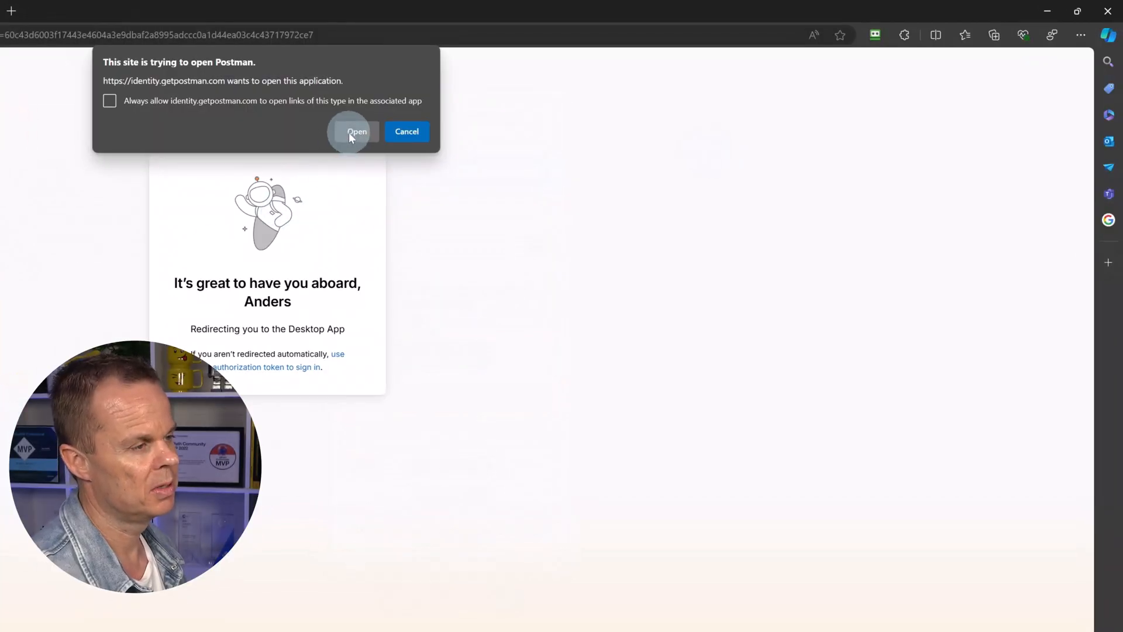
pyautogui.click(357, 131)
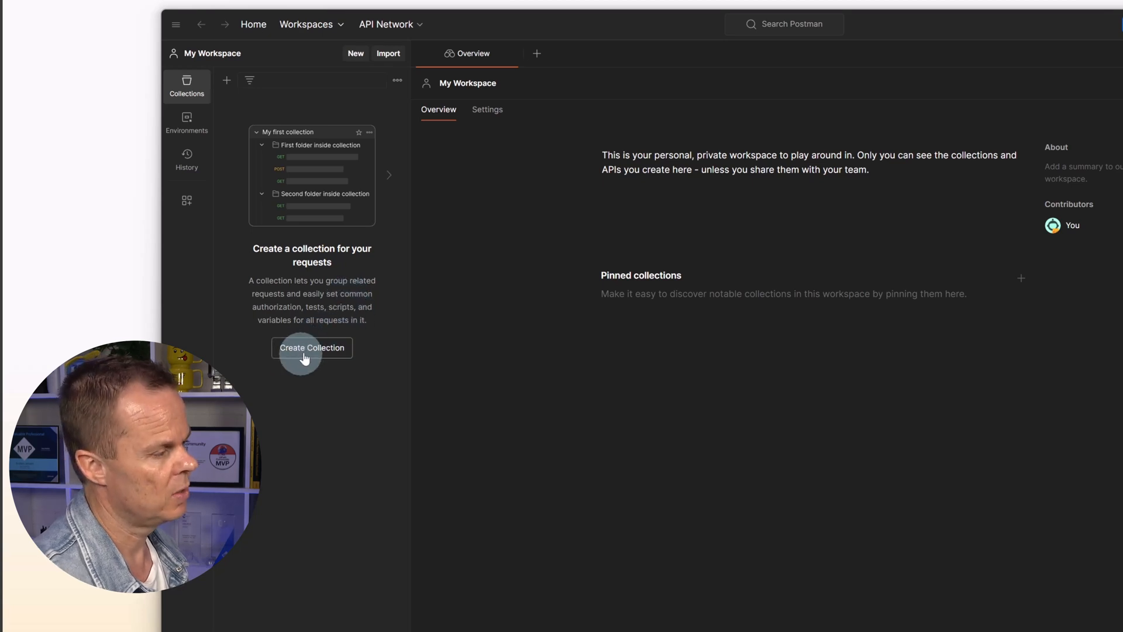
pyautogui.moveTo(215, 104)
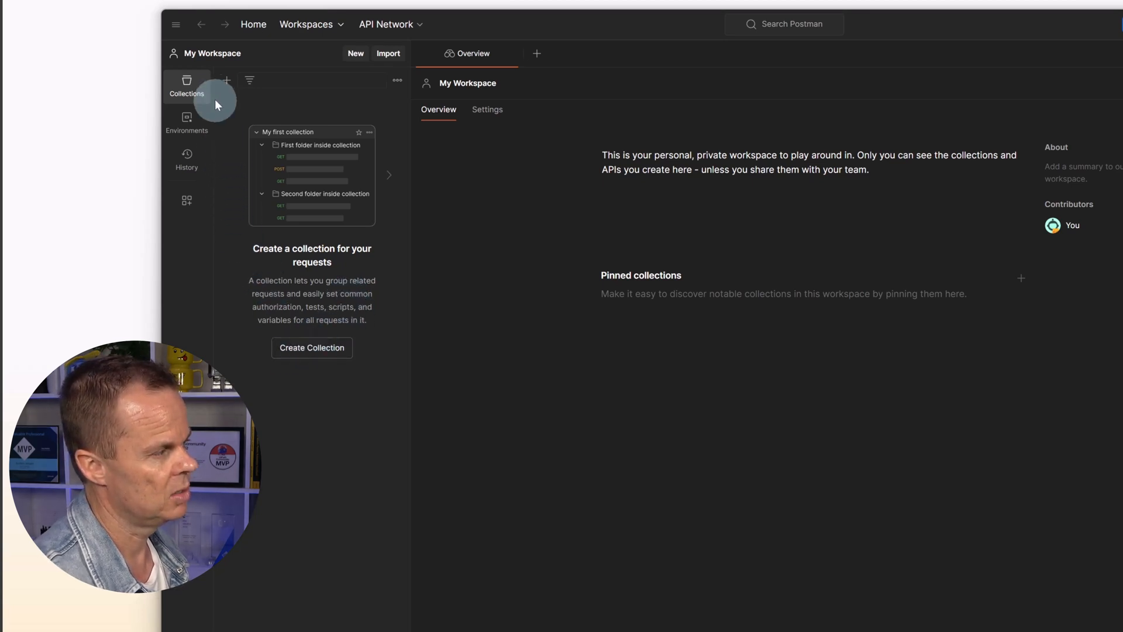
# Create a blank collection from the Collections sidebar in My Workspace
pyautogui.click(225, 80)
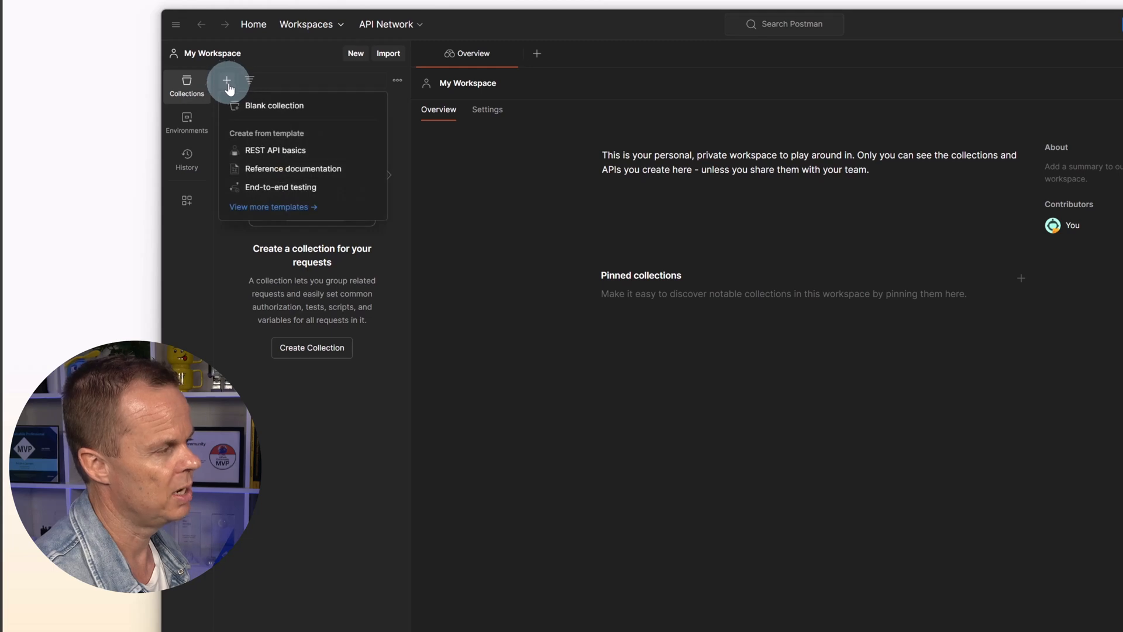
pyautogui.moveTo(274, 105)
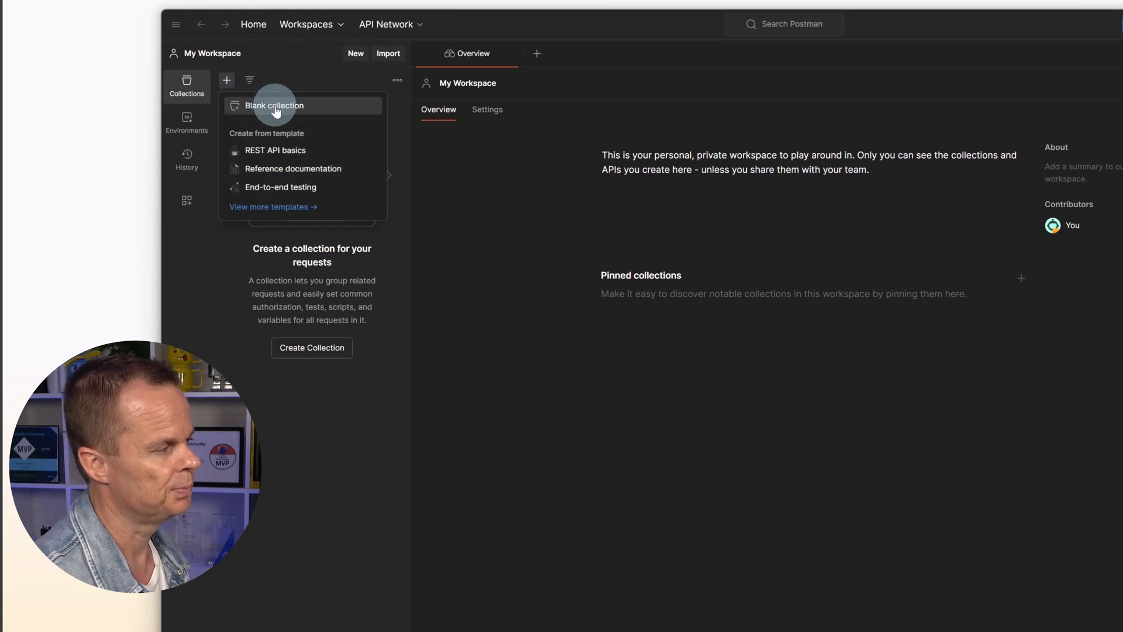
pyautogui.click(274, 105)
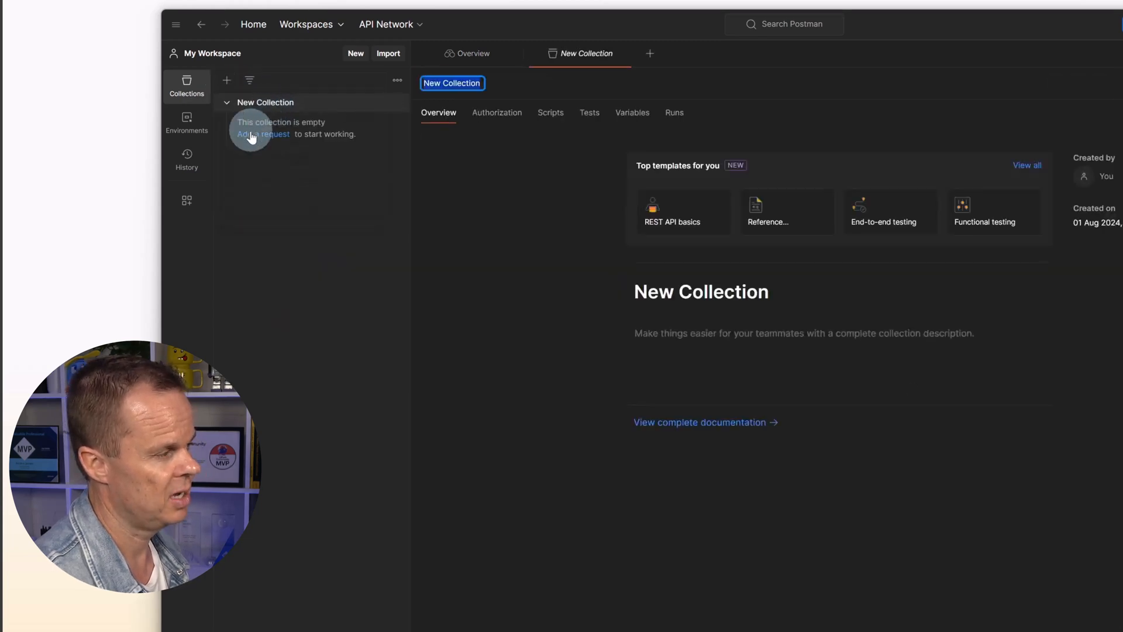
pyautogui.moveTo(226, 79)
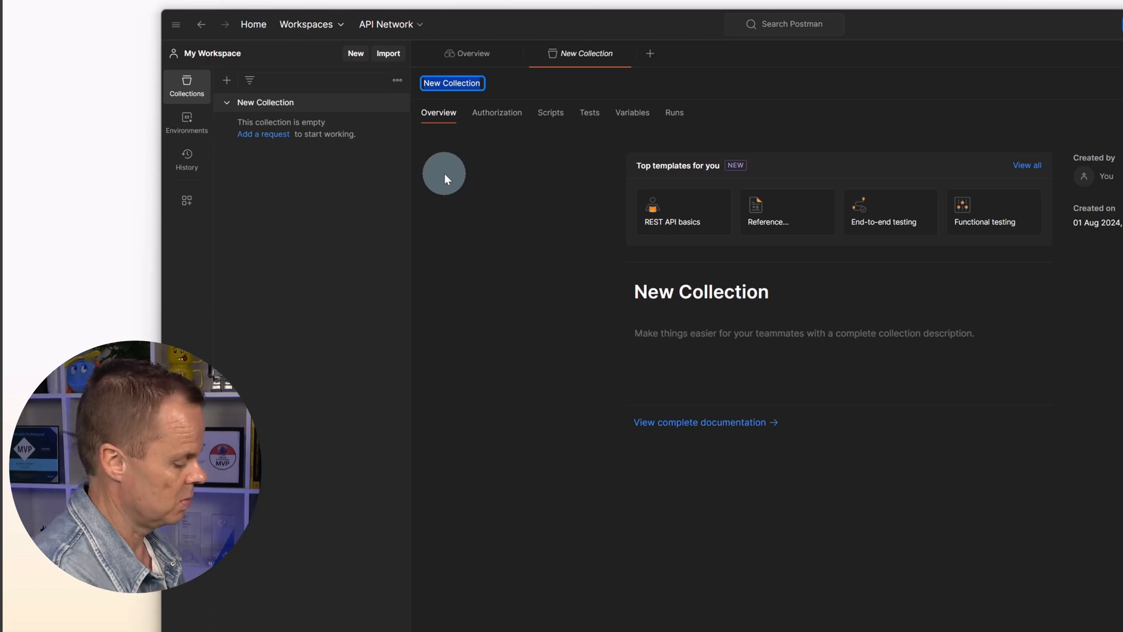
# Name the new collection OurFirstApiCalls
pyautogui.write('OurFirs')
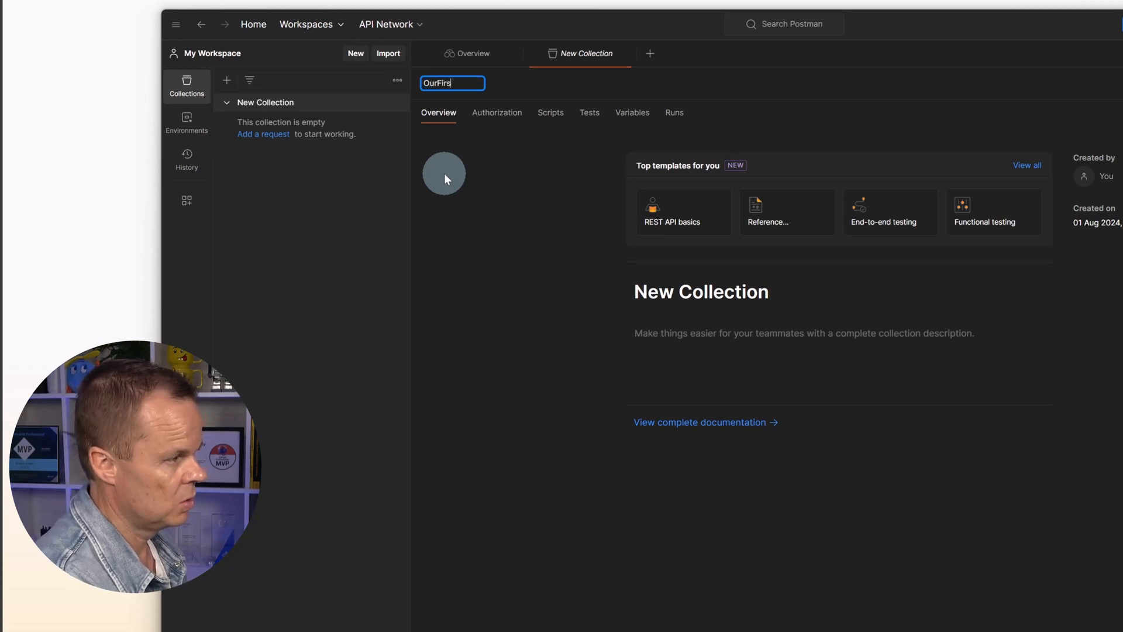
pyautogui.write('tApiCalls')
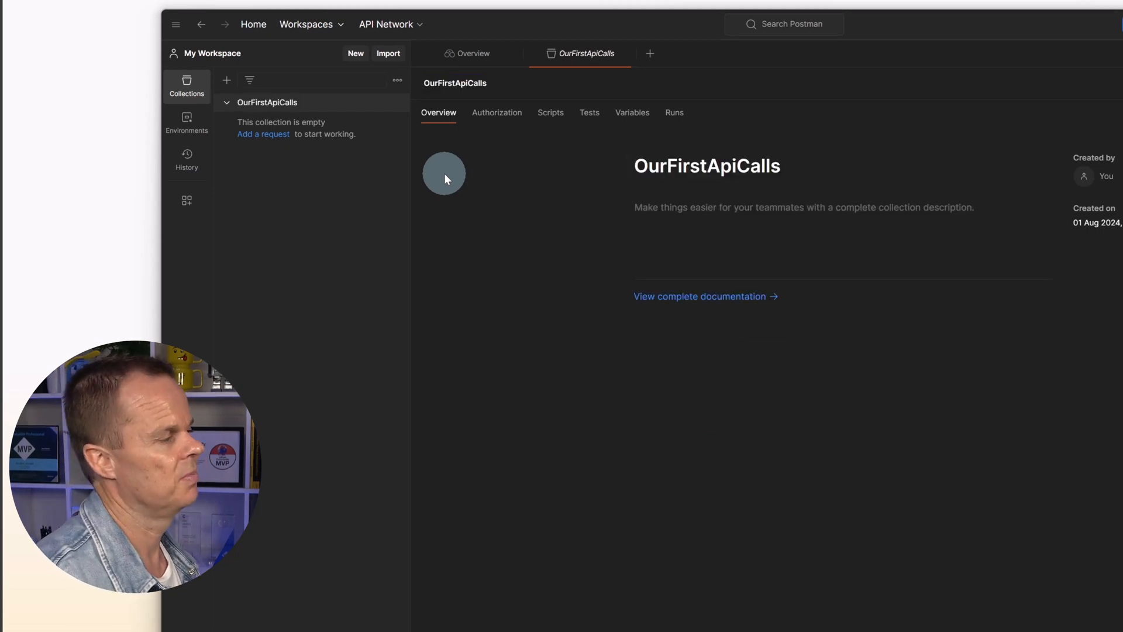
pyautogui.moveTo(397, 111)
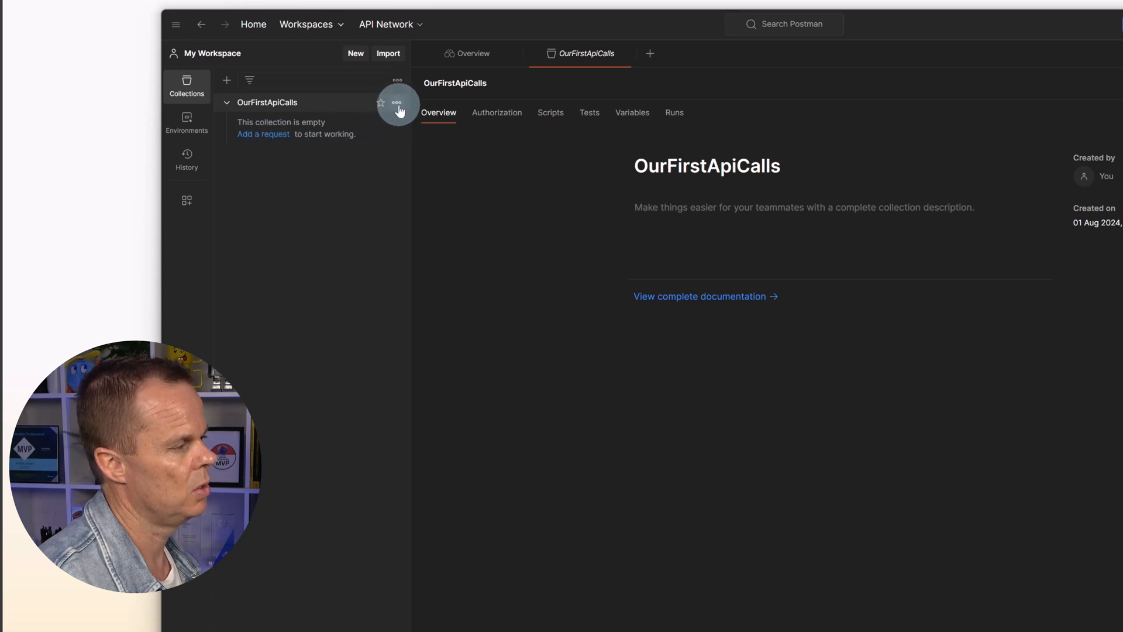
# Add a request to OurFirstApiCalls and name it GetPlanetFromStarWars
pyautogui.click(397, 102)
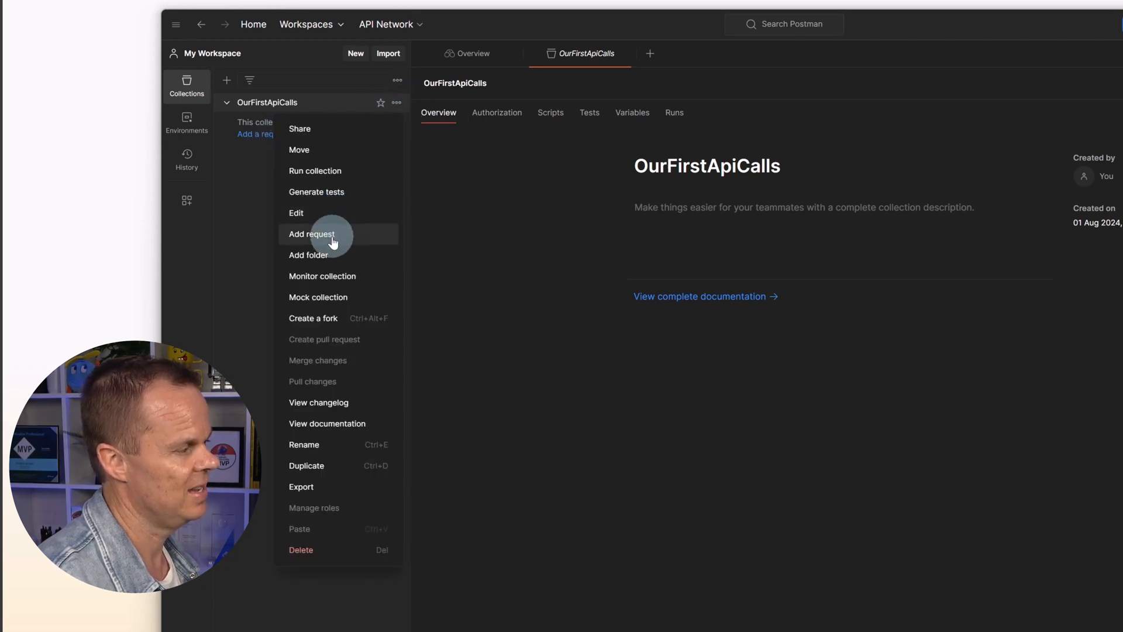
pyautogui.click(311, 234)
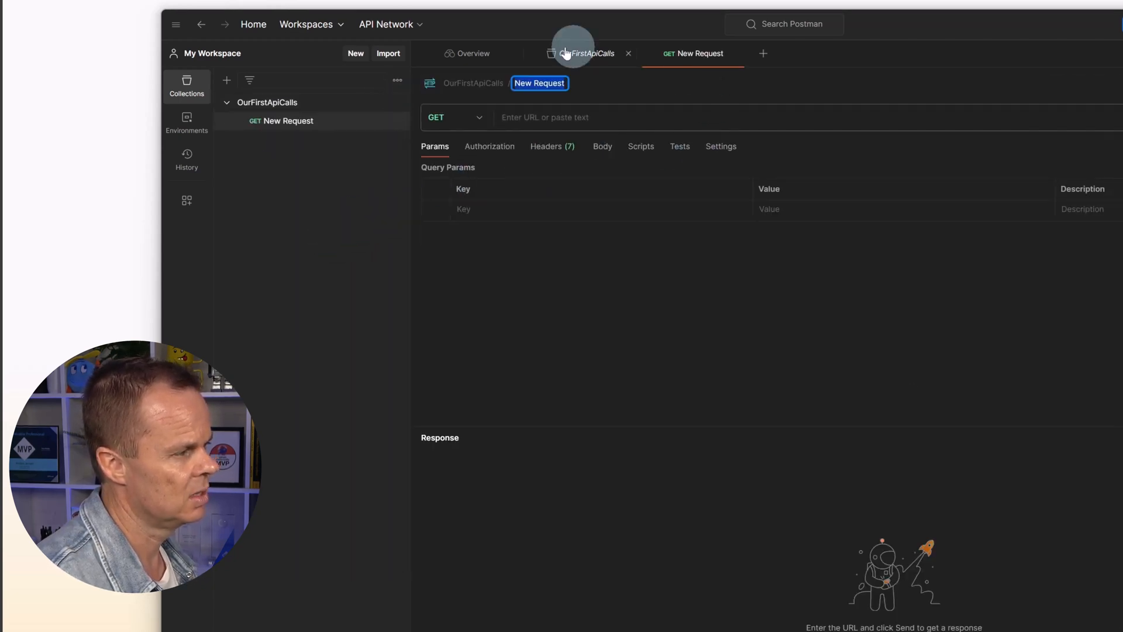
pyautogui.moveTo(725, 110)
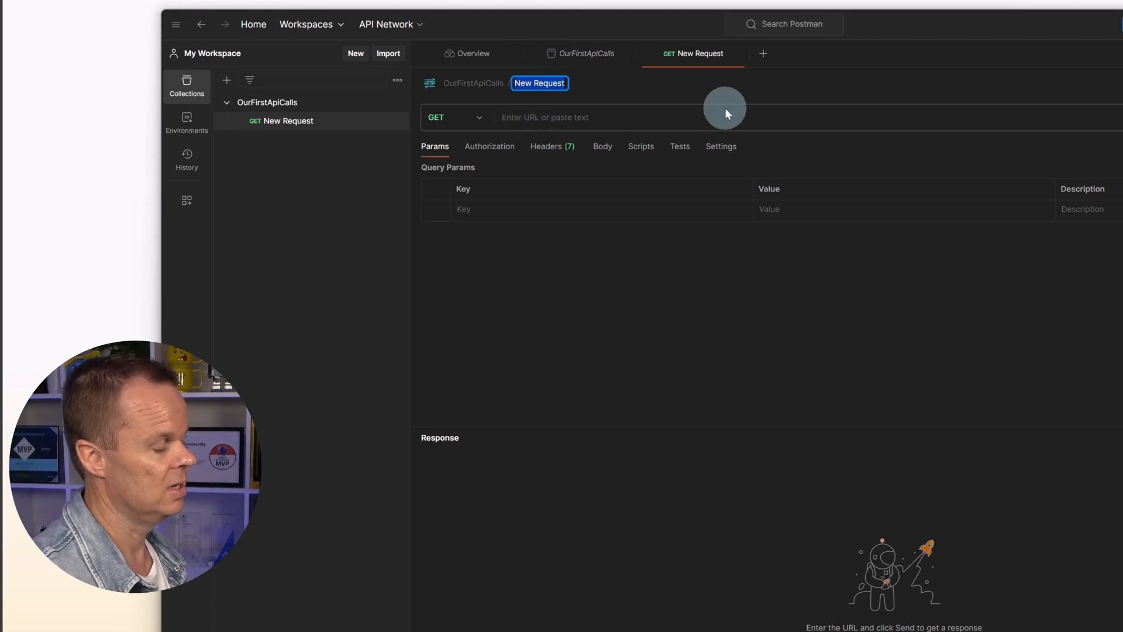
pyautogui.write('G')
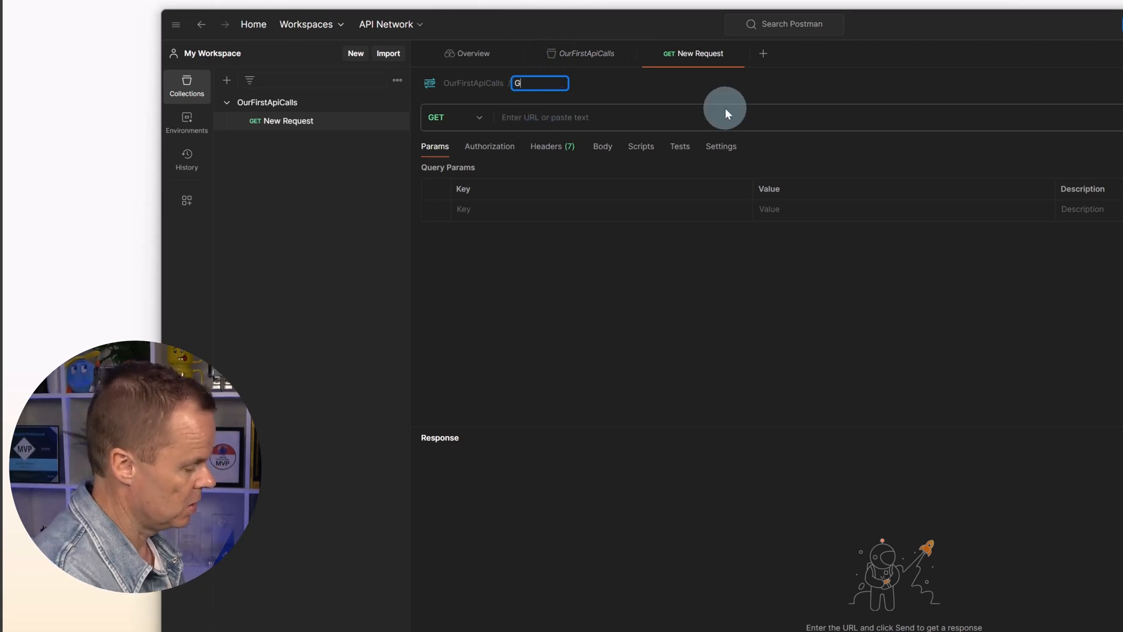
pyautogui.write('etPlanet')
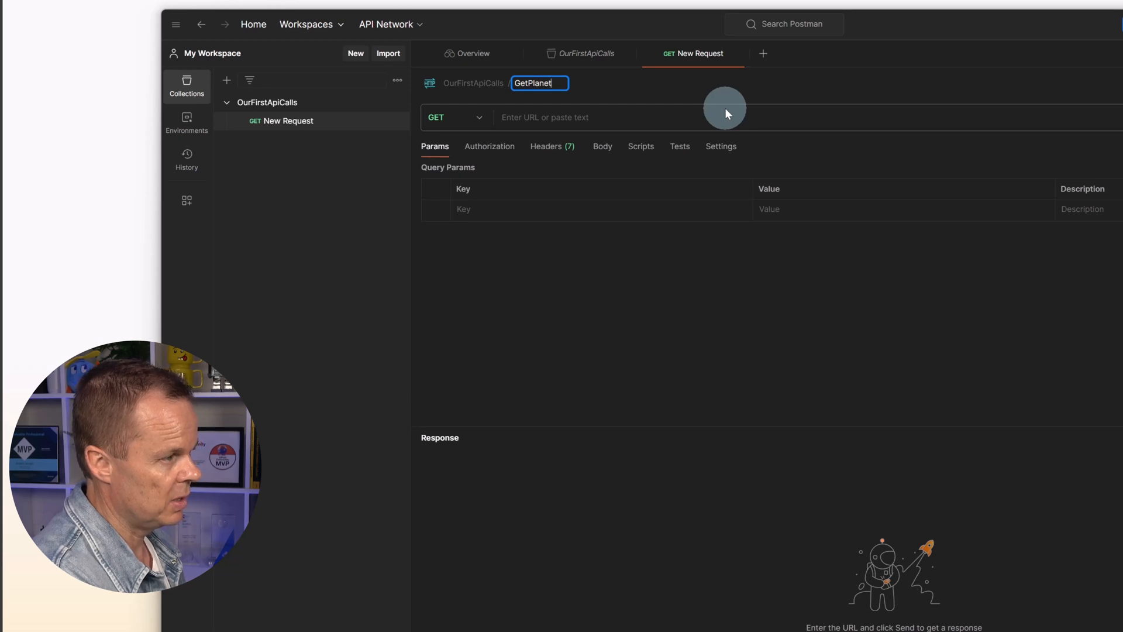
pyautogui.write('FromStarW')
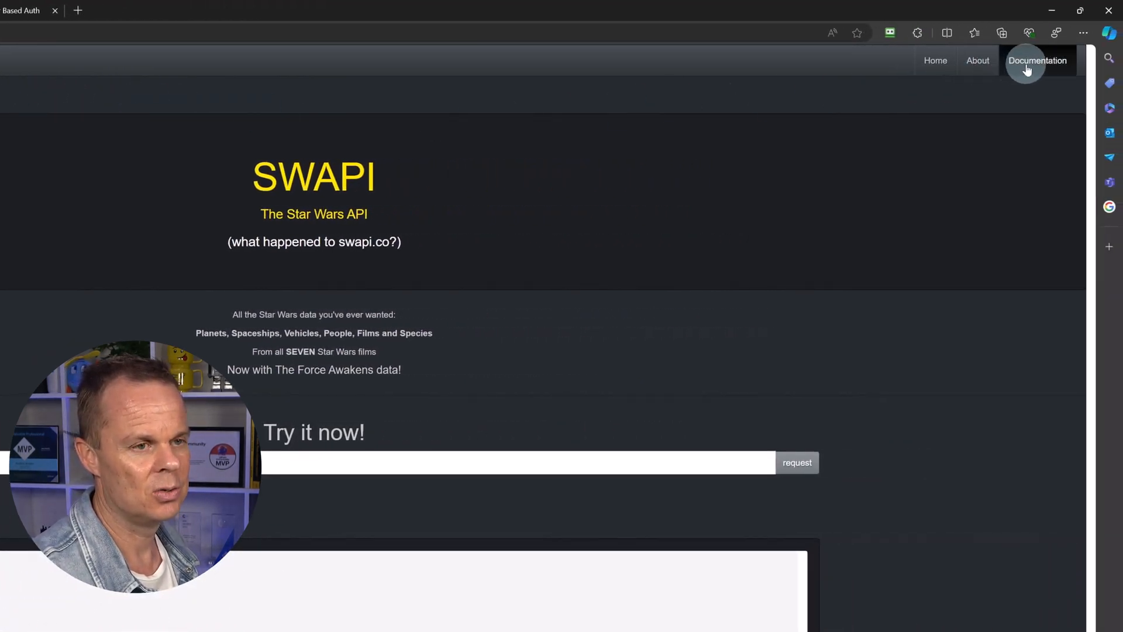
pyautogui.moveTo(978, 89)
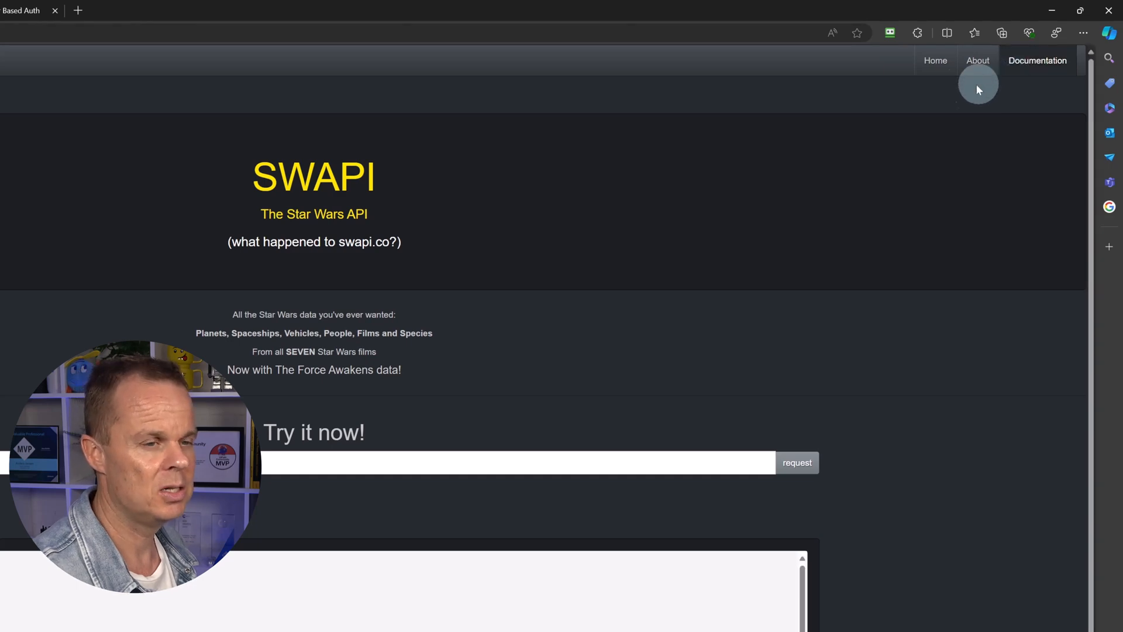
# Copy the example planets endpoint address from SWAPI's Getting started documentation
pyautogui.click(1037, 60)
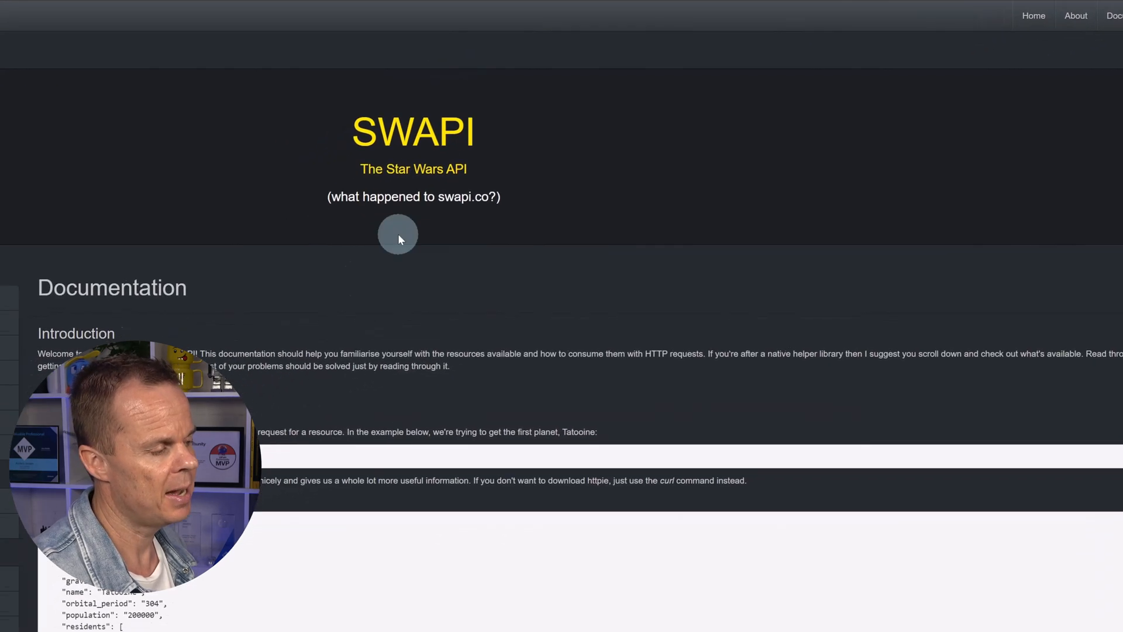
pyautogui.scroll(-3)
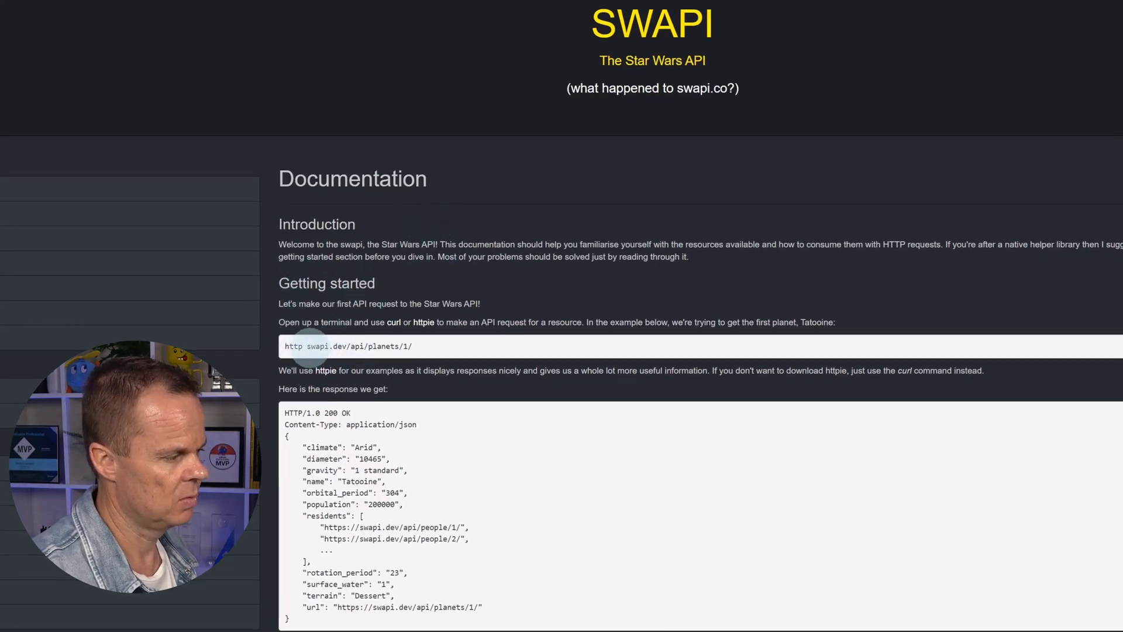
pyautogui.press('ctrl+c')
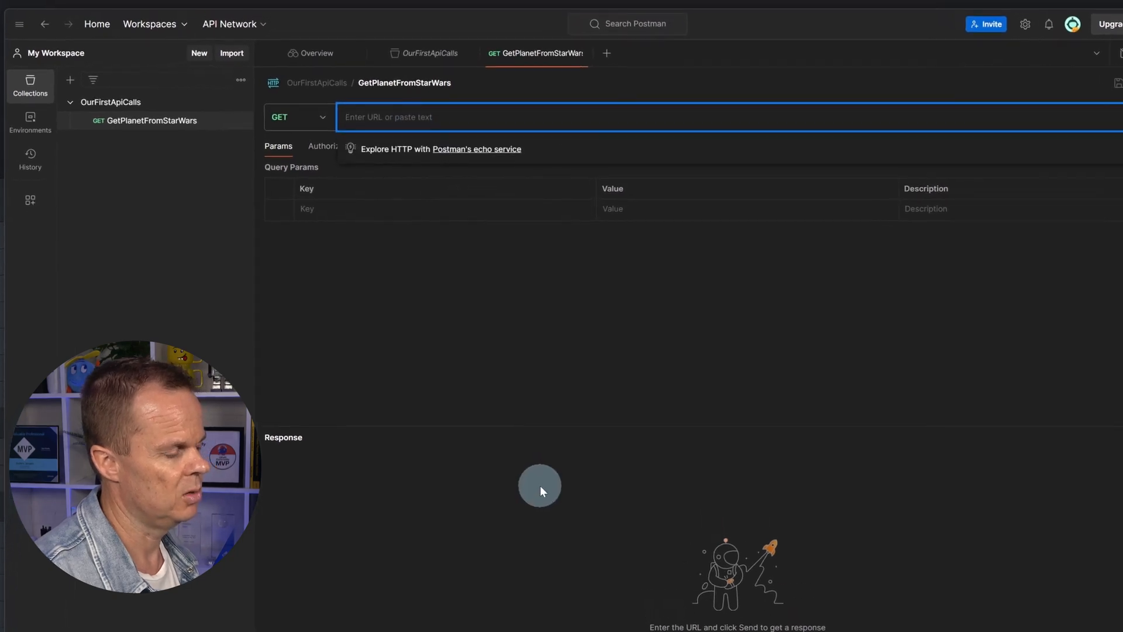
# Send the GET request to swapi.dev/api/planets/1/ and receive Tatooine's JSON with 200 OK
pyautogui.press('ctrl+v')
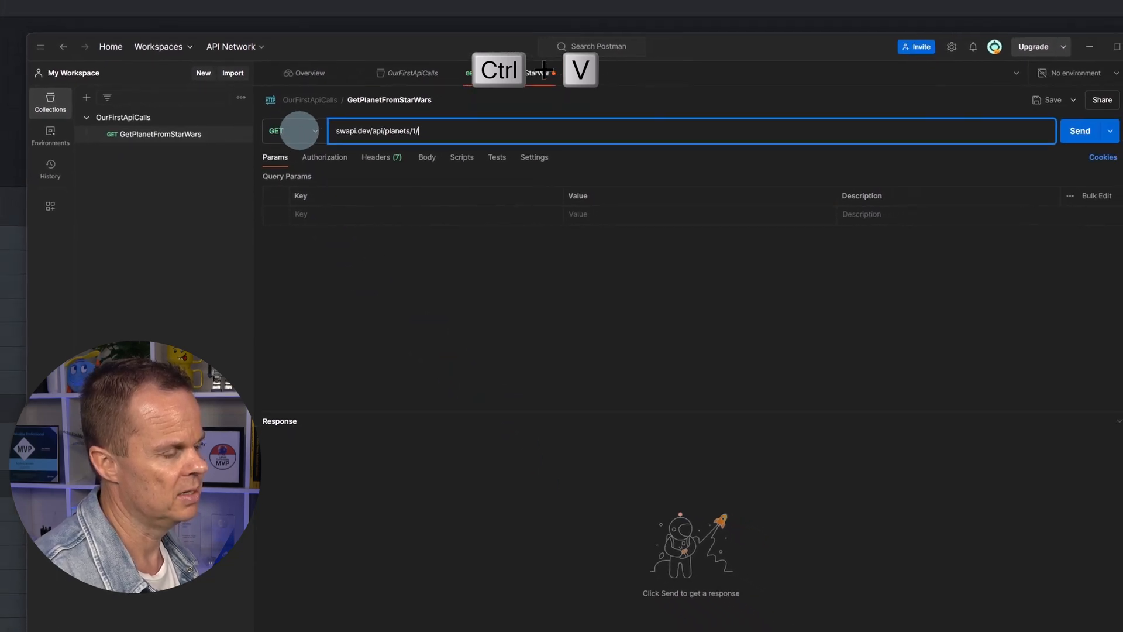
pyautogui.click(1080, 129)
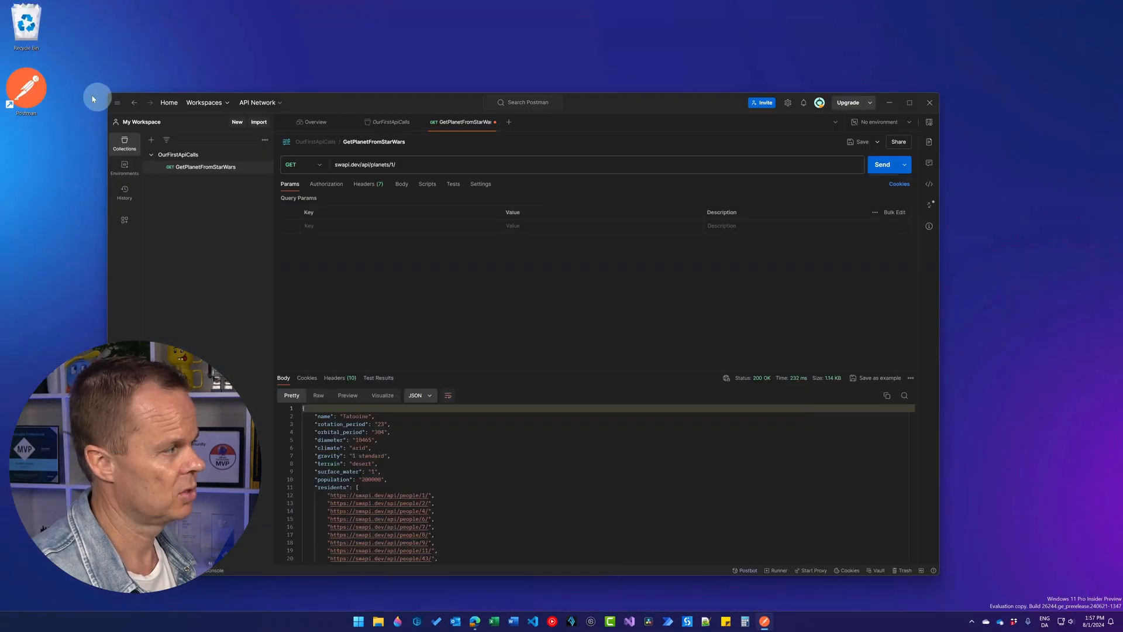
pyautogui.moveTo(359, 598)
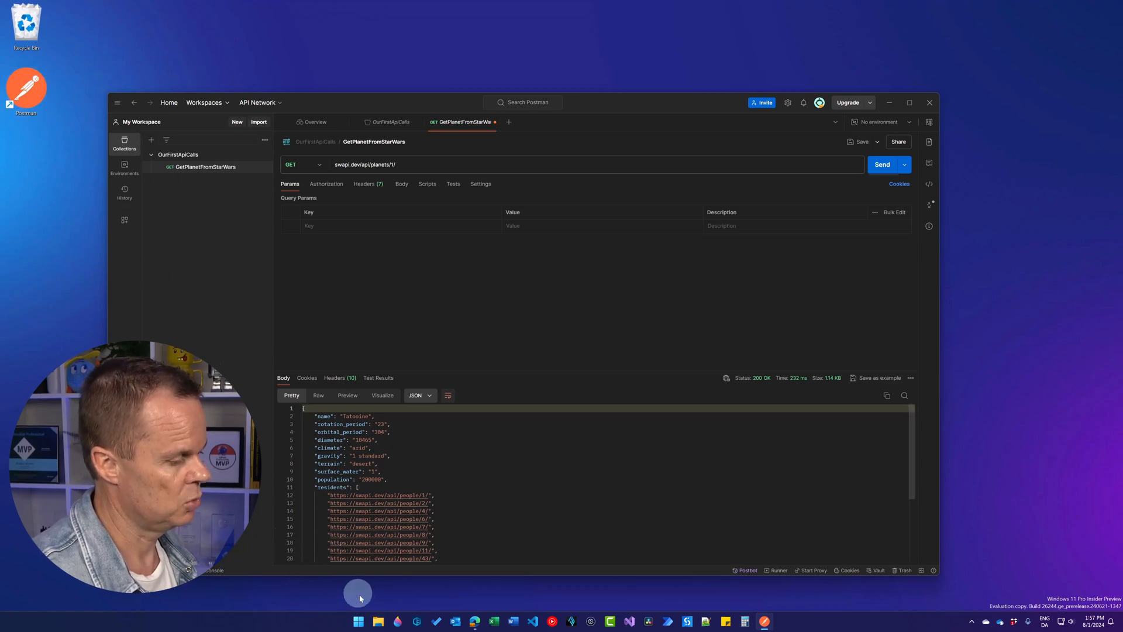
# Search for "post" in the Start menu to find the Postman app
pyautogui.click(358, 617)
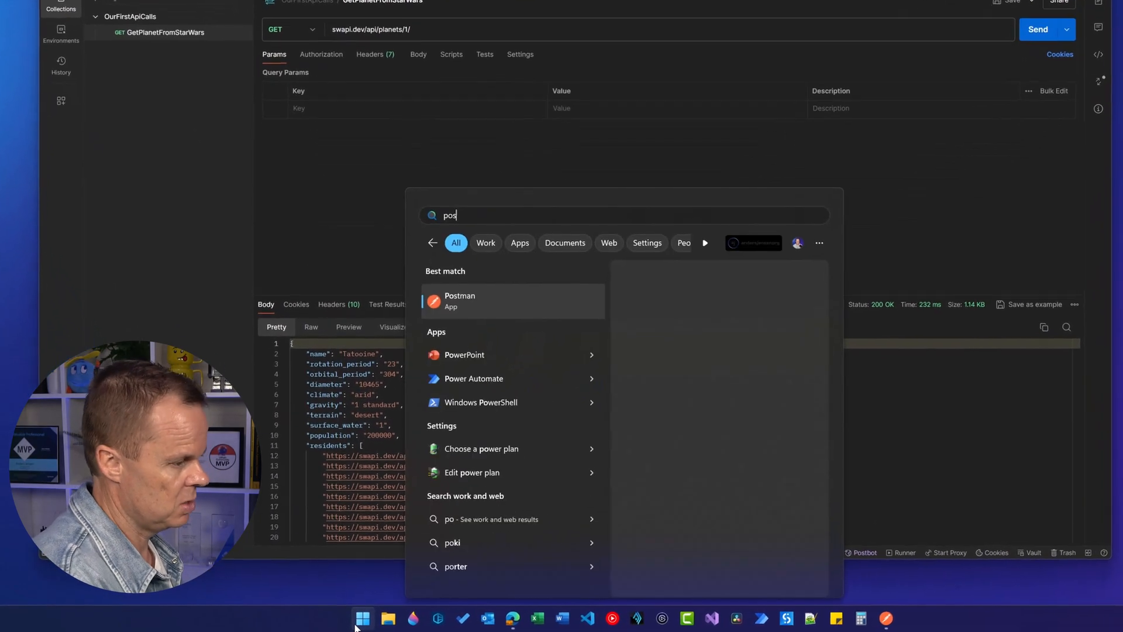
pyautogui.write('t')
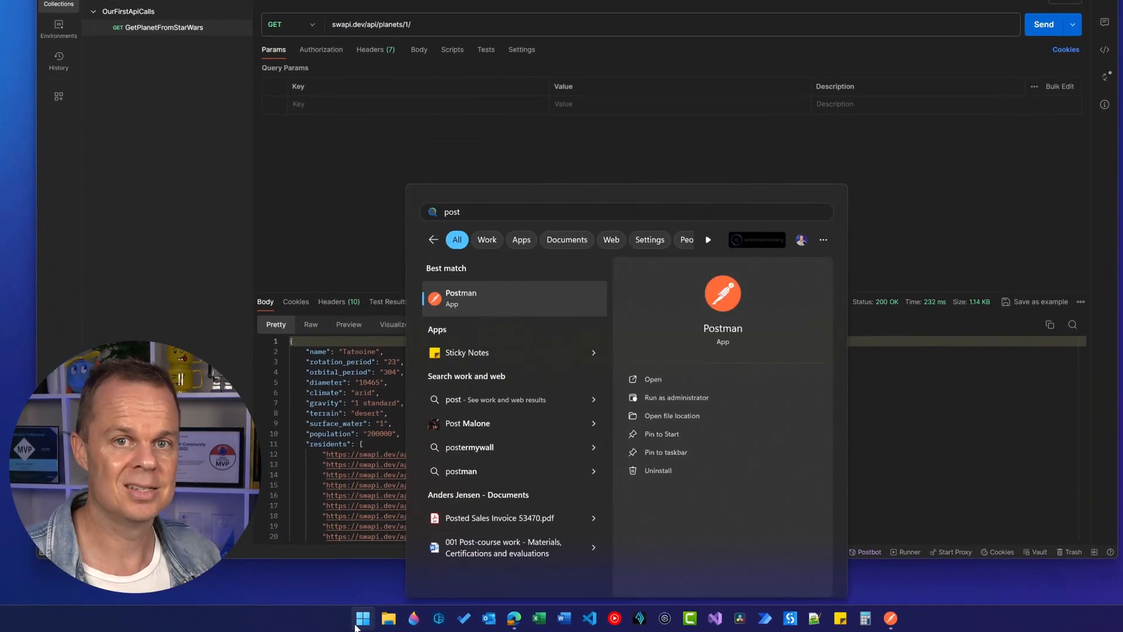